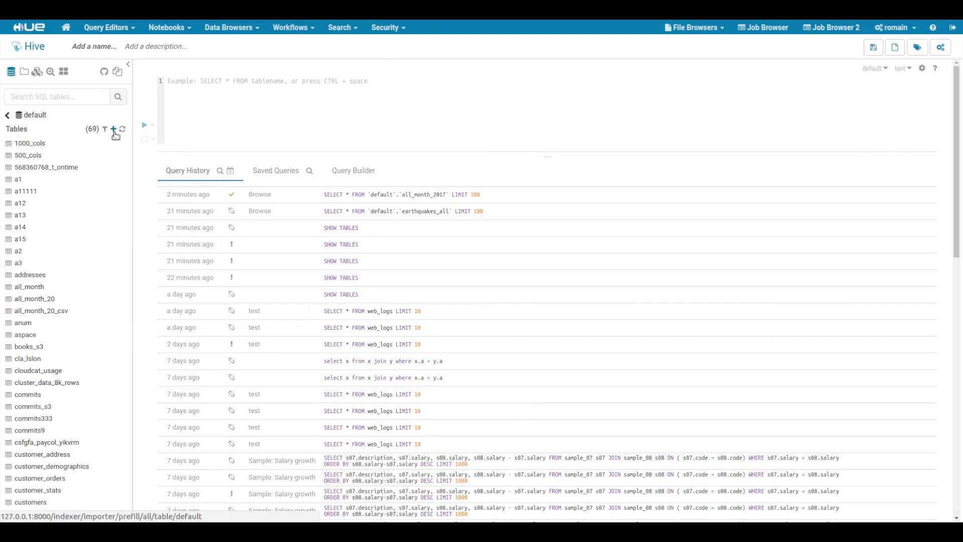
# Start a new table import and try Mini web logs.csv as the source file
pyautogui.click(112, 129)
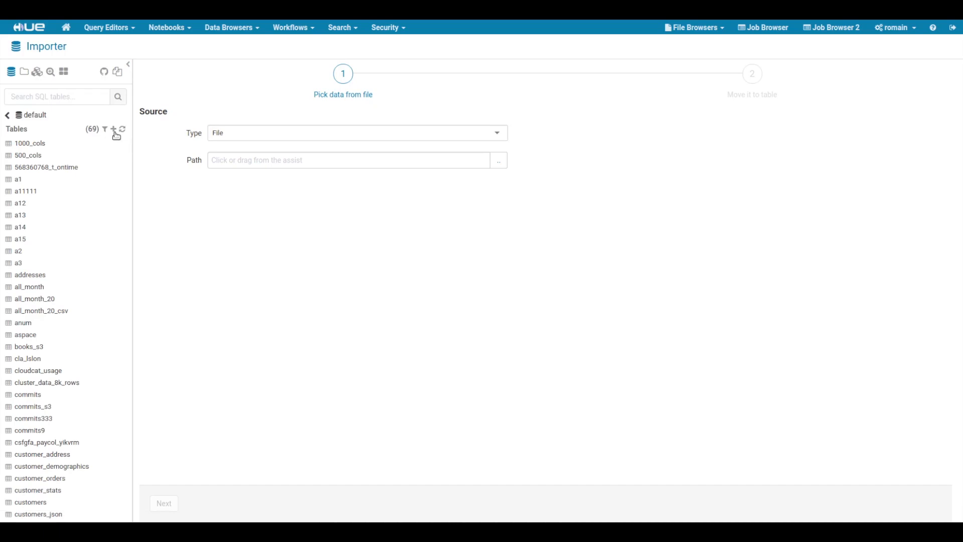
pyautogui.moveTo(500, 135)
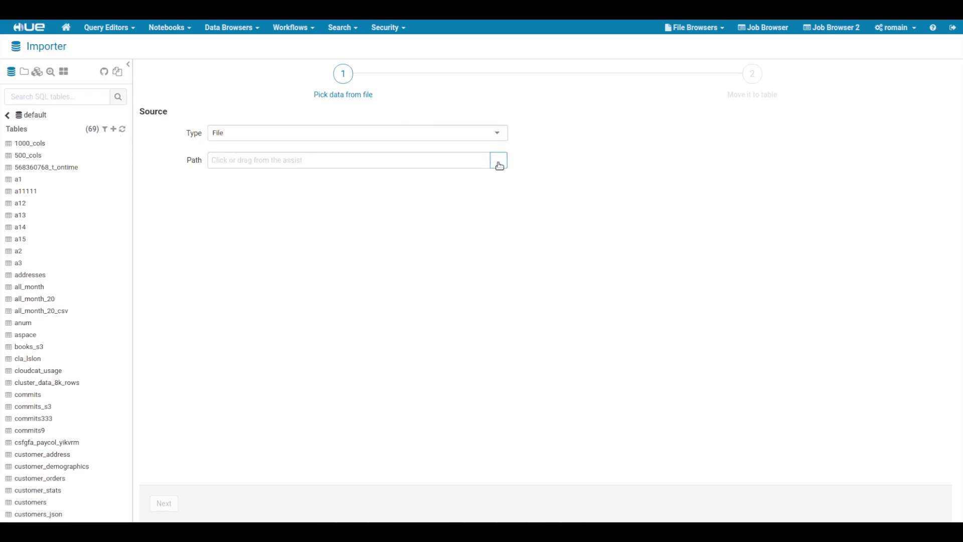
pyautogui.click(498, 166)
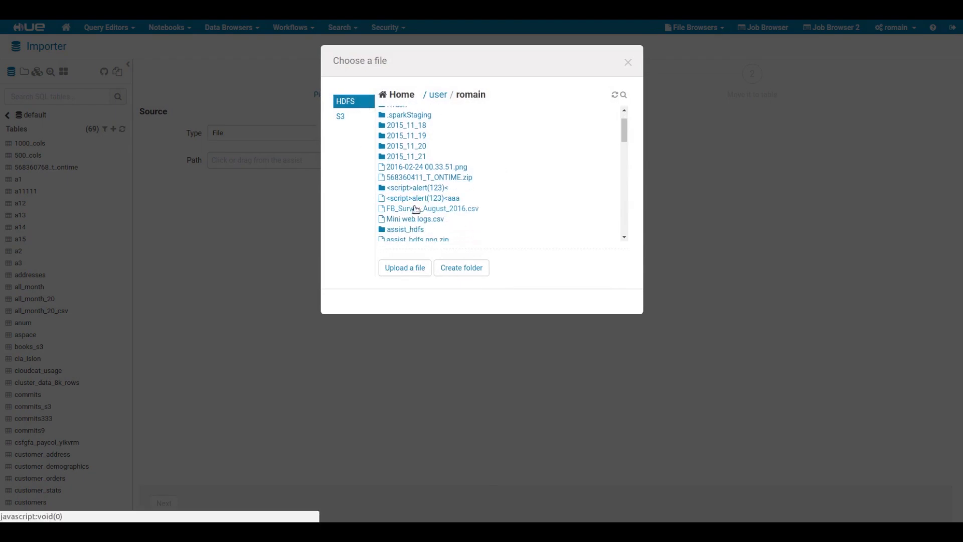
pyautogui.doubleClick(415, 219)
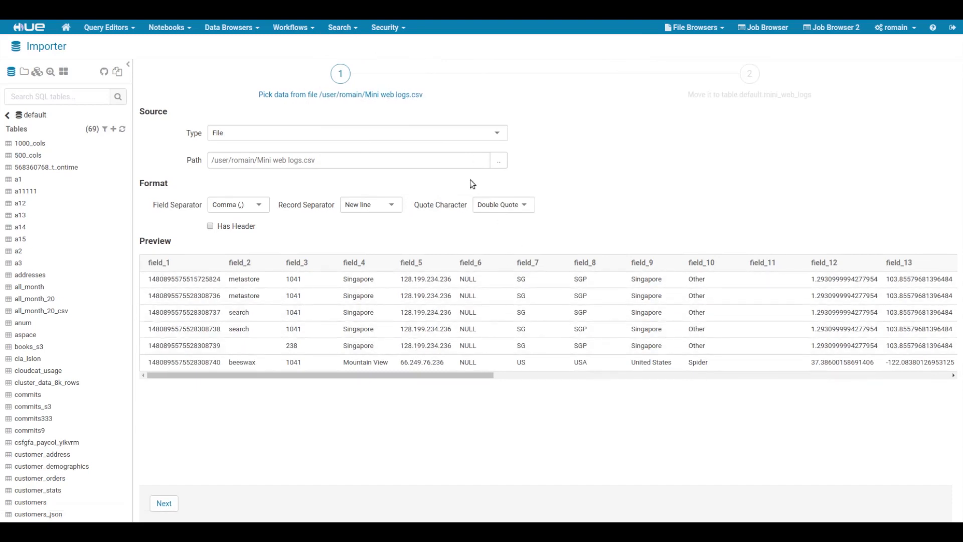
# Search for 'gz' and choose salaries.csv.gz as the import source instead
pyautogui.click(498, 159)
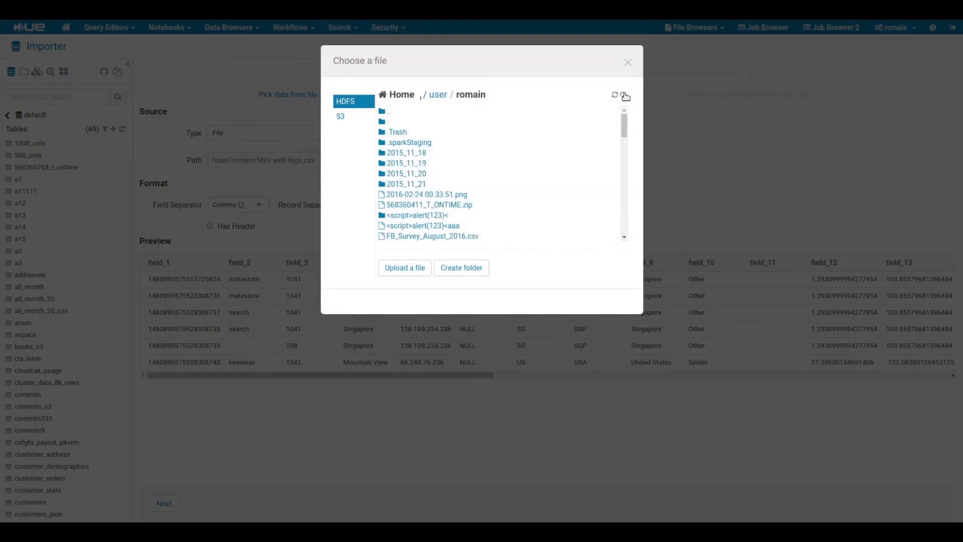
pyautogui.write('gz')
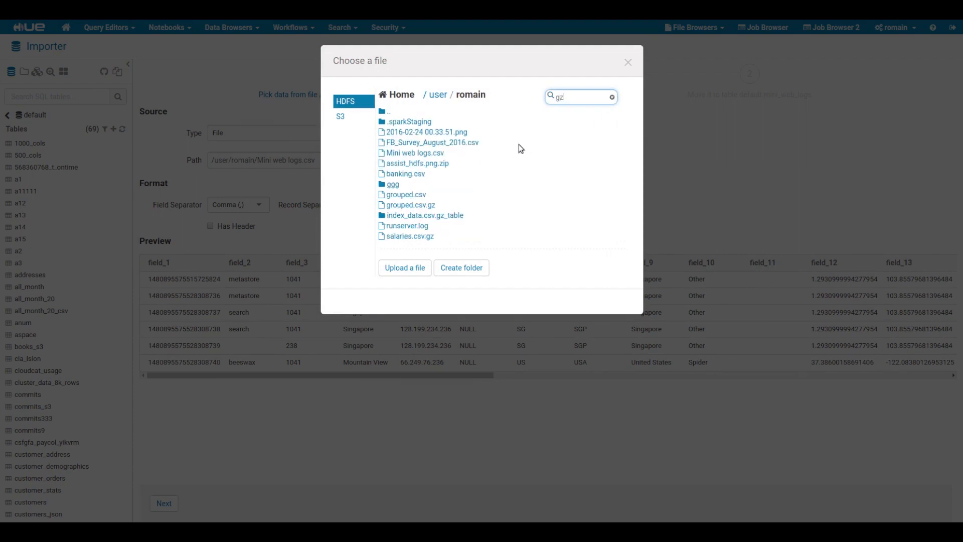
pyautogui.click(410, 236)
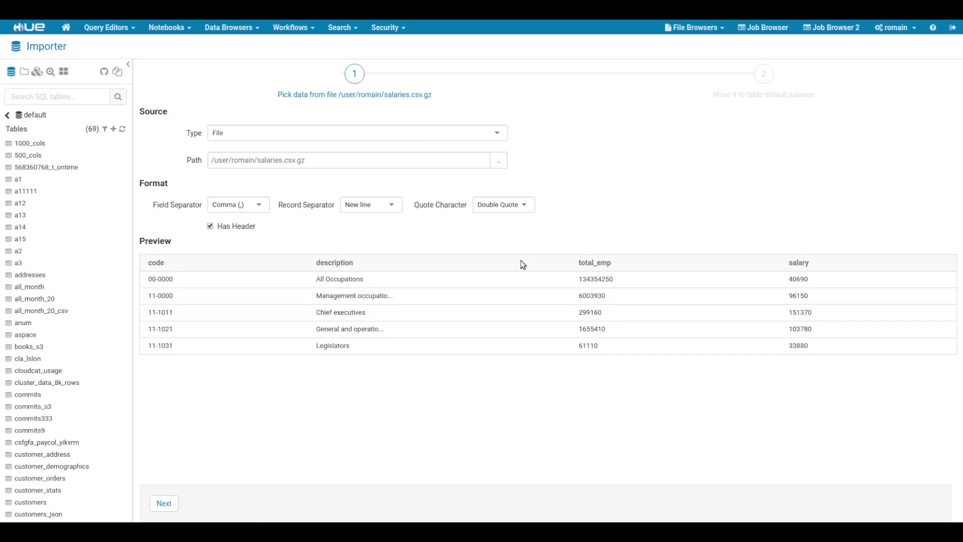
pyautogui.moveTo(463, 178)
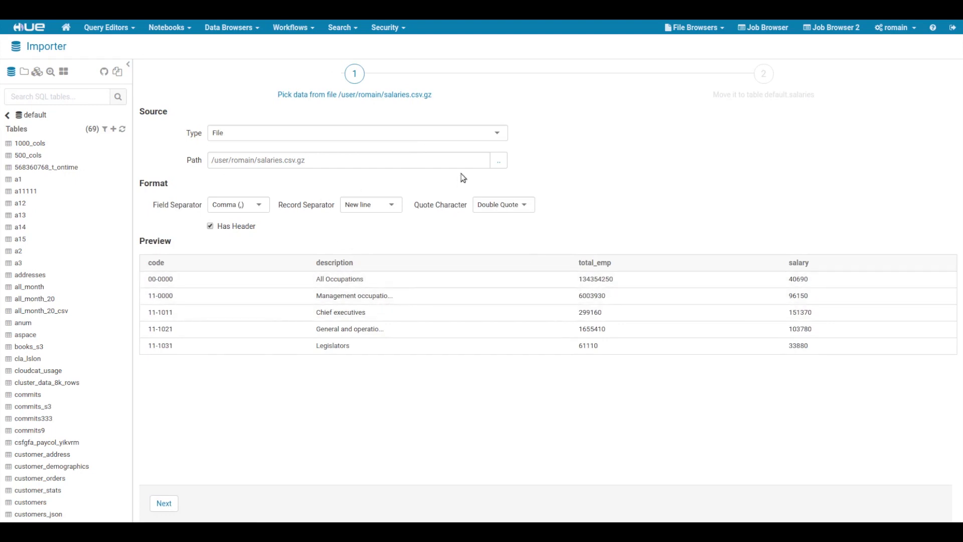
# Pick all_month.csv from S3 hue-demo-datasets/earth, toggling Has Header off and back on
pyautogui.click(497, 160)
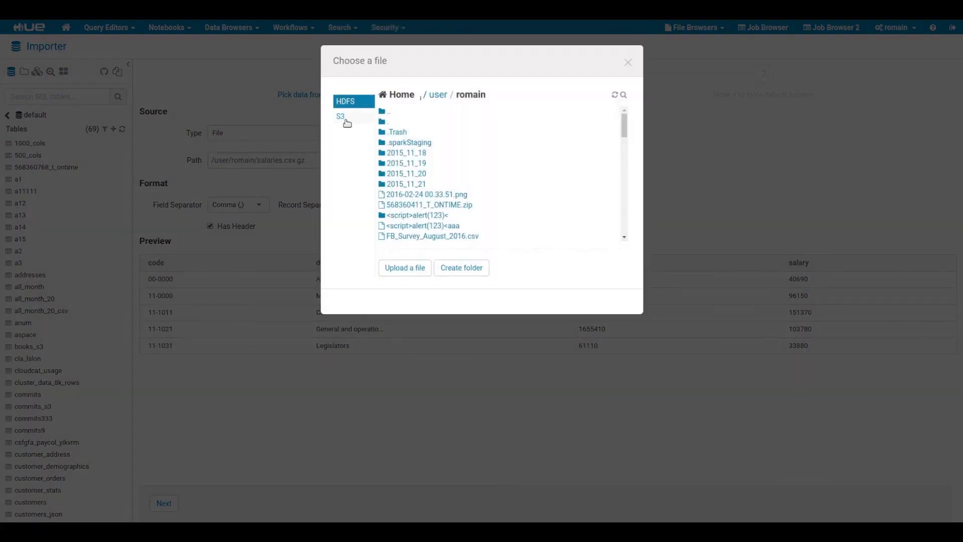
pyautogui.click(341, 116)
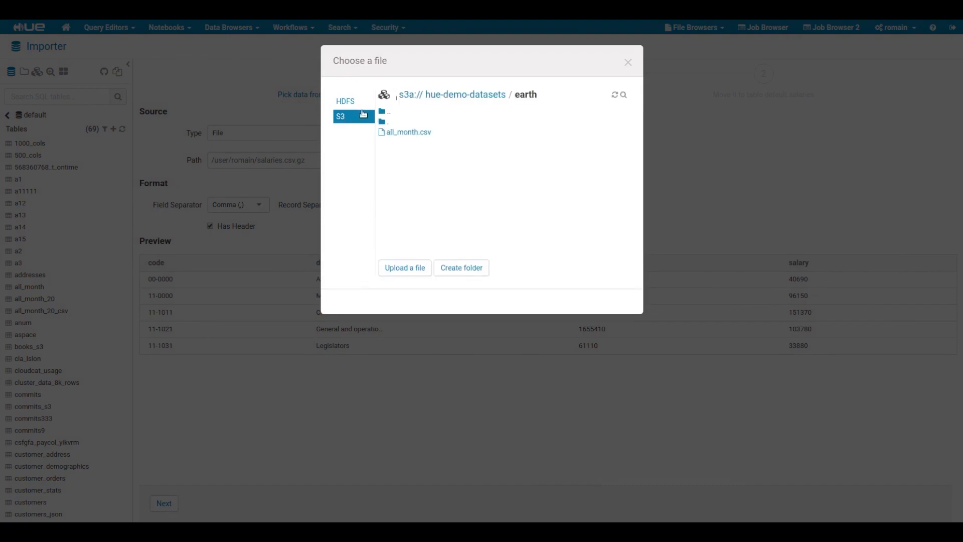
pyautogui.click(451, 94)
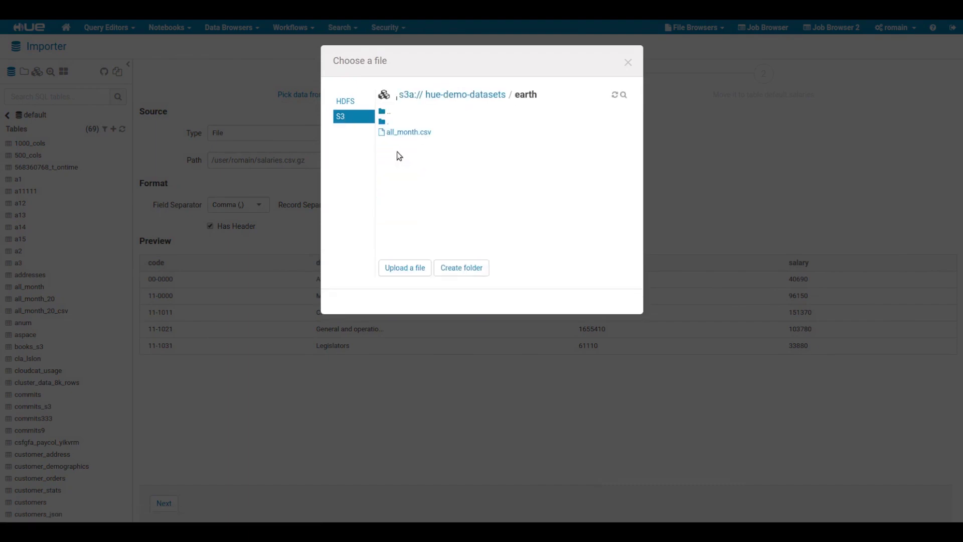
pyautogui.click(409, 132)
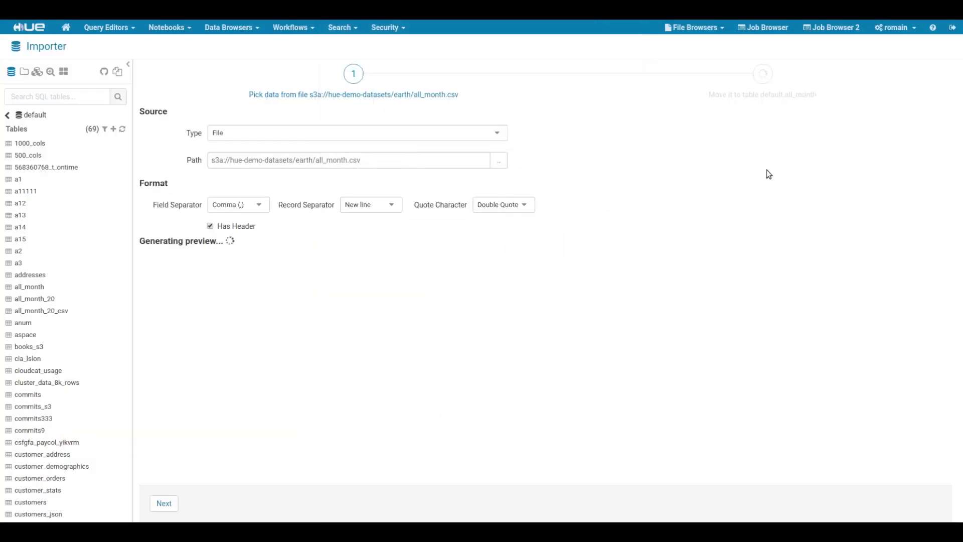
pyautogui.moveTo(273, 270)
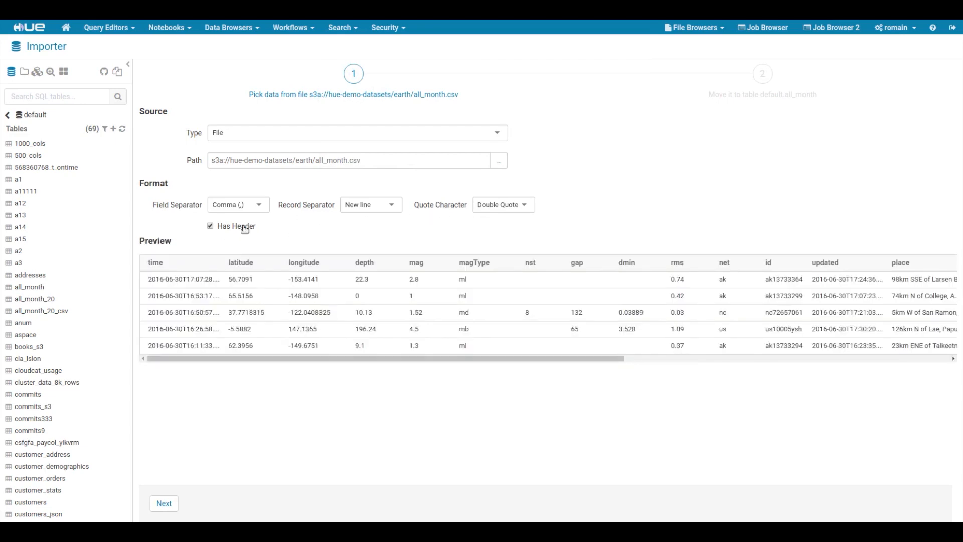
pyautogui.click(211, 225)
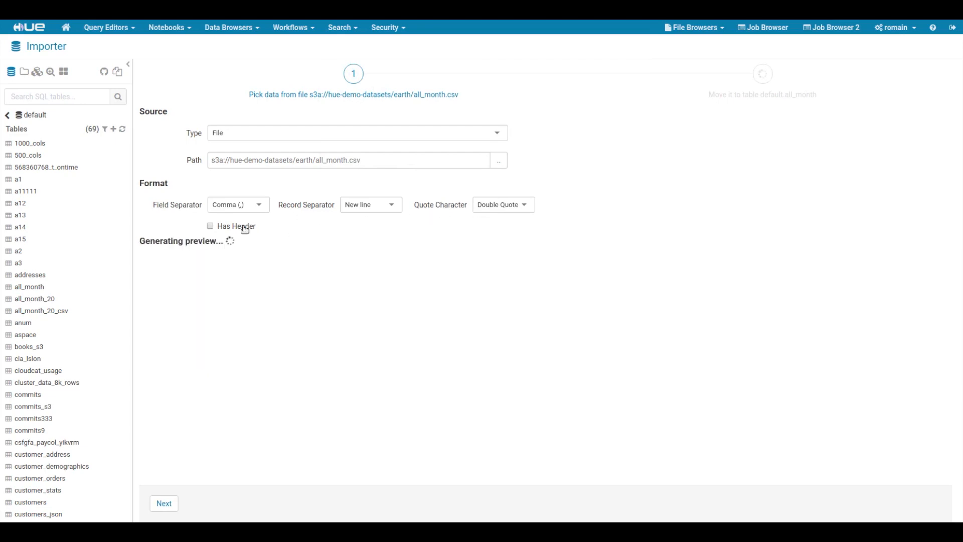
pyautogui.click(211, 226)
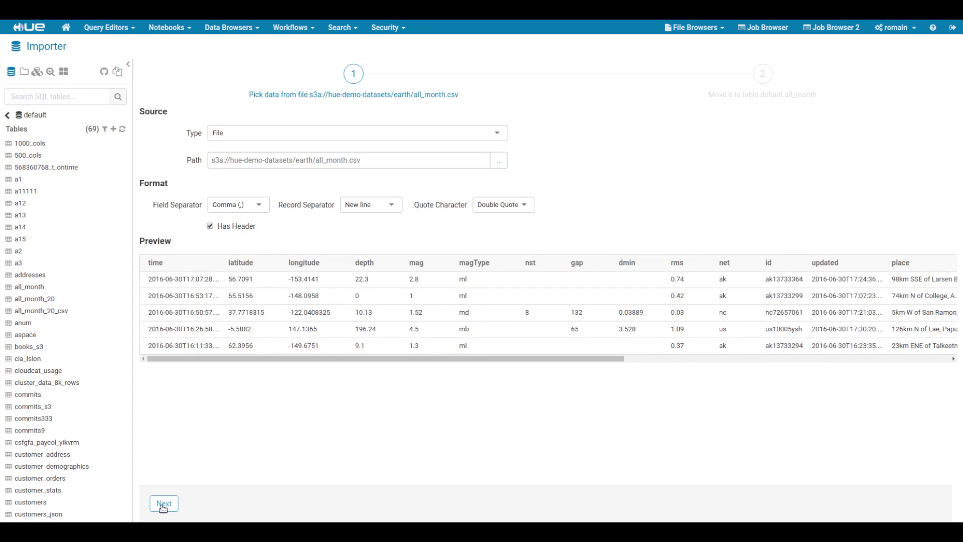
# Name the destination table default.all_month_2017
pyautogui.click(164, 503)
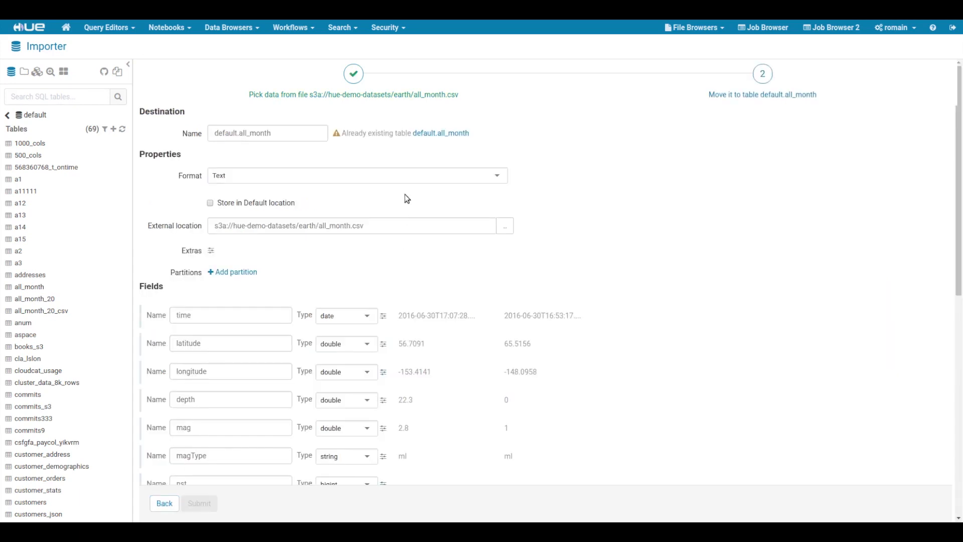
pyautogui.click(268, 133)
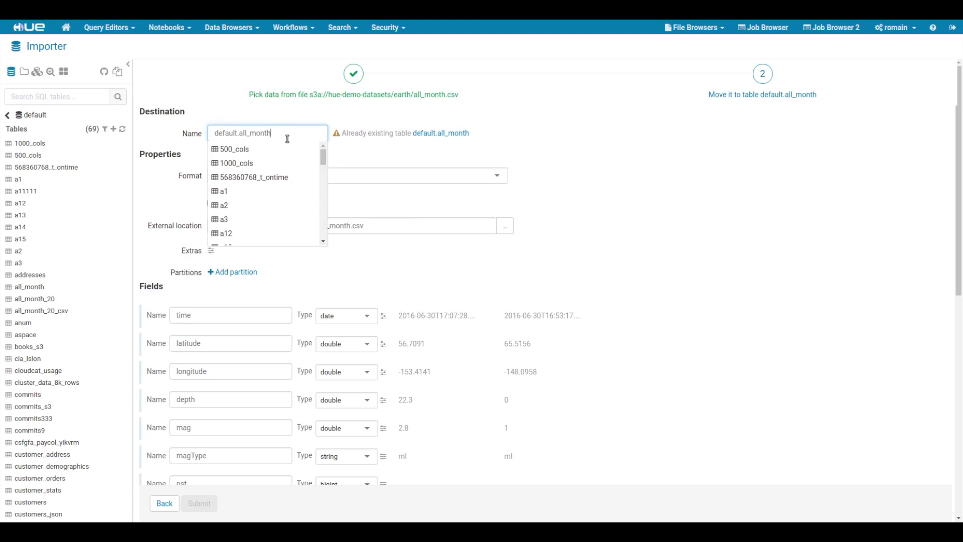
pyautogui.write('_2017')
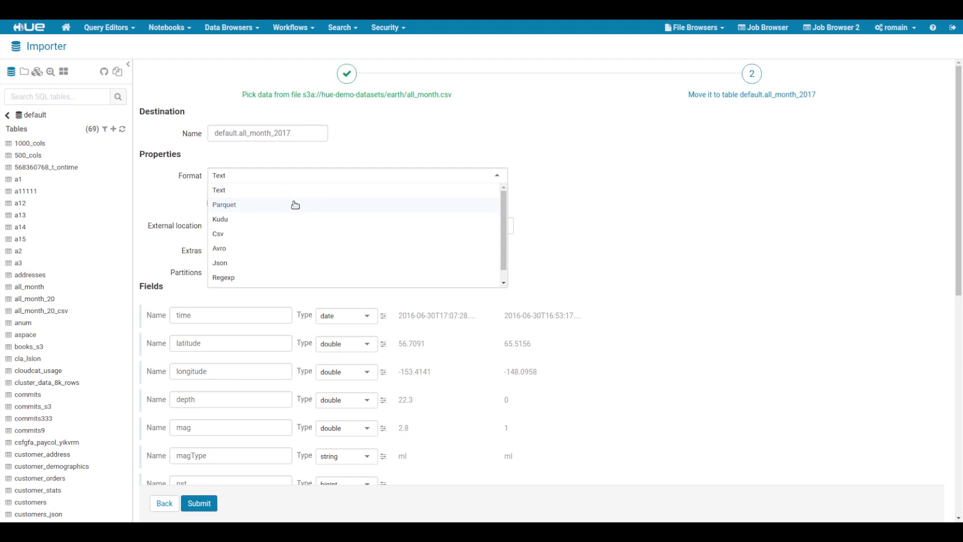
# Try Kudu format with id as primary key and hash partitioning on id
pyautogui.click(220, 219)
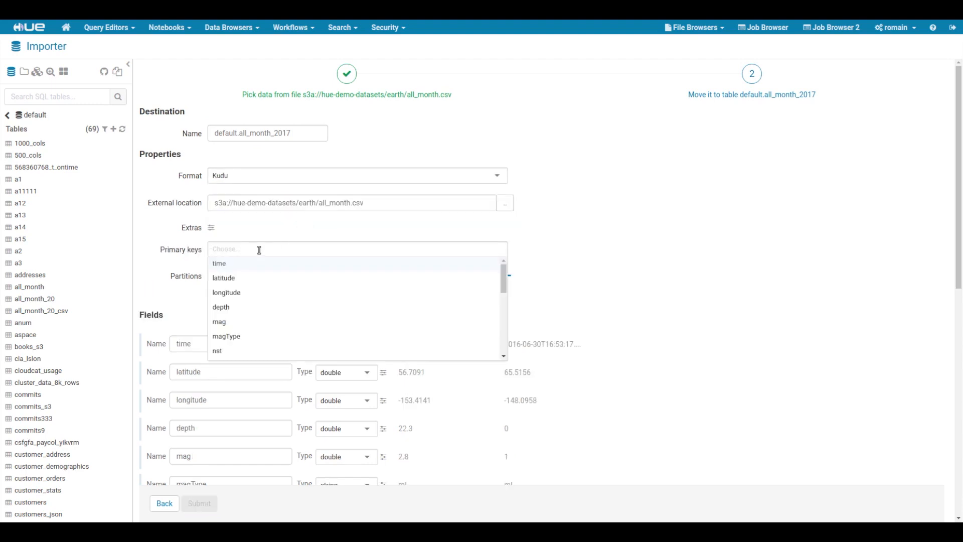
pyautogui.click(218, 249)
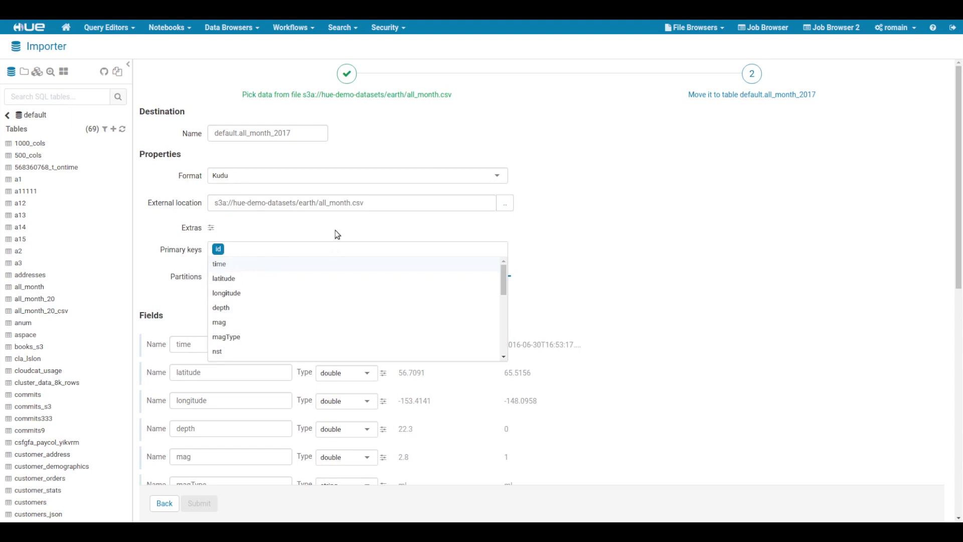
pyautogui.click(218, 249)
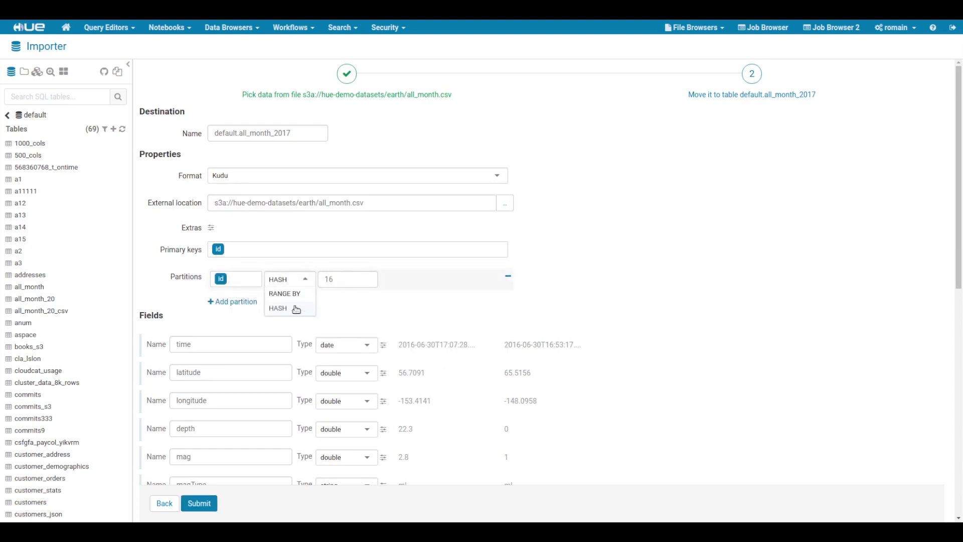
pyautogui.click(284, 293)
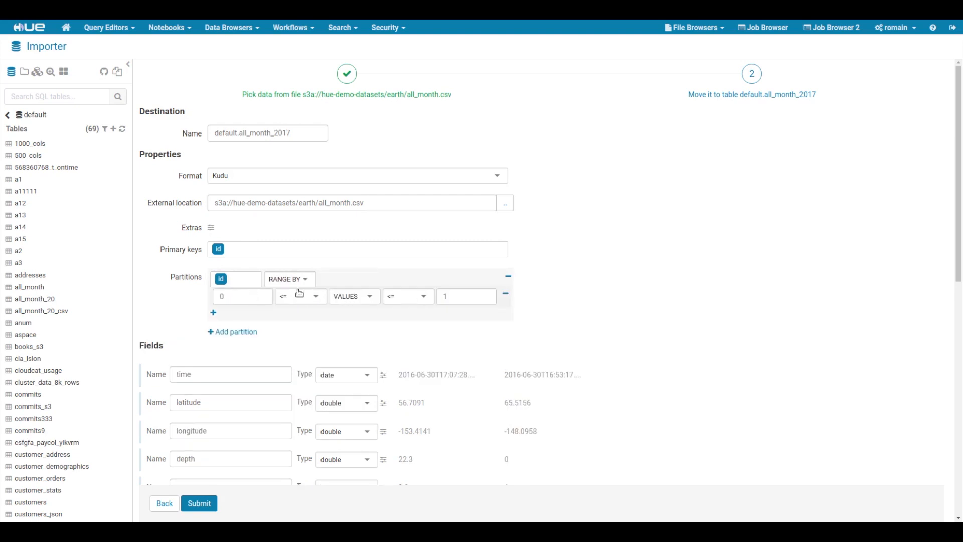
pyautogui.click(289, 278)
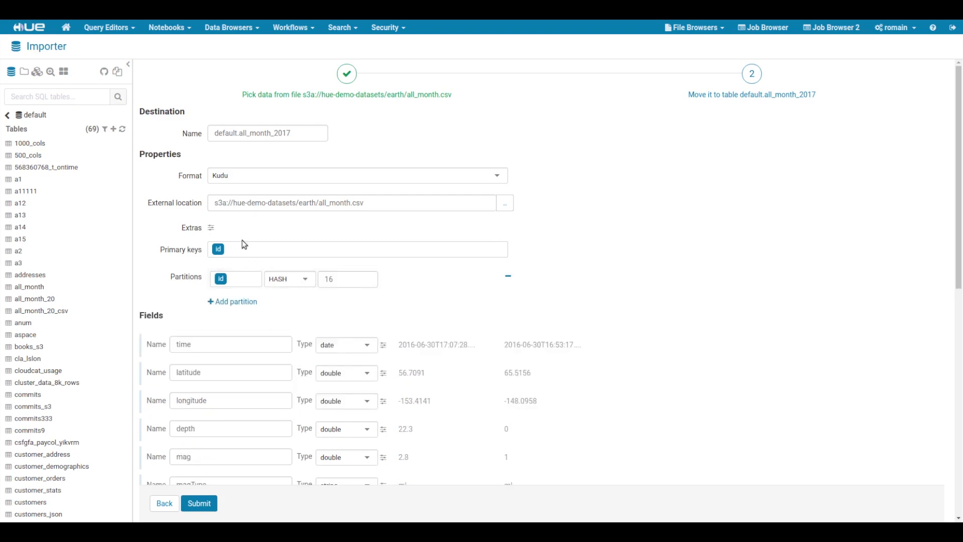
pyautogui.click(356, 175)
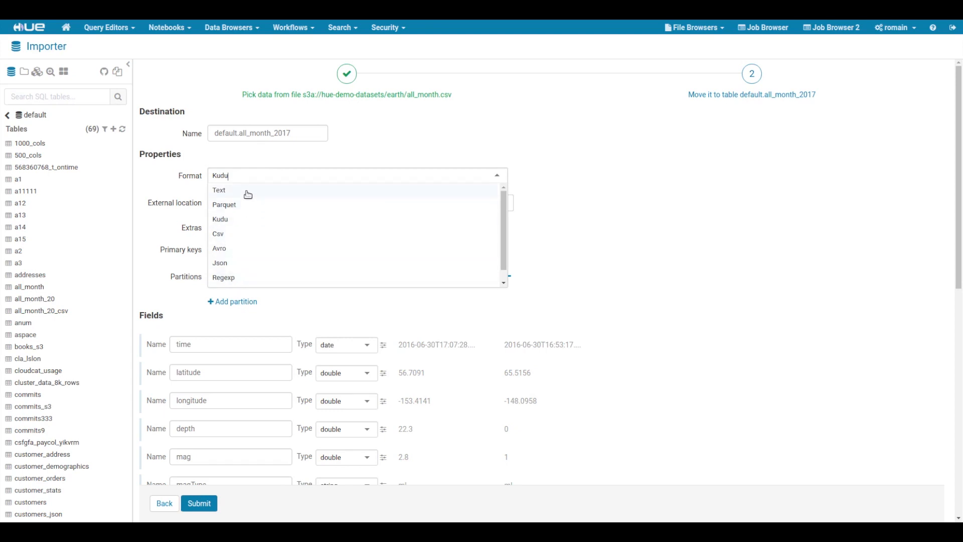
# Set the format to Text, add a trial month=05 partition, then remove it
pyautogui.click(218, 189)
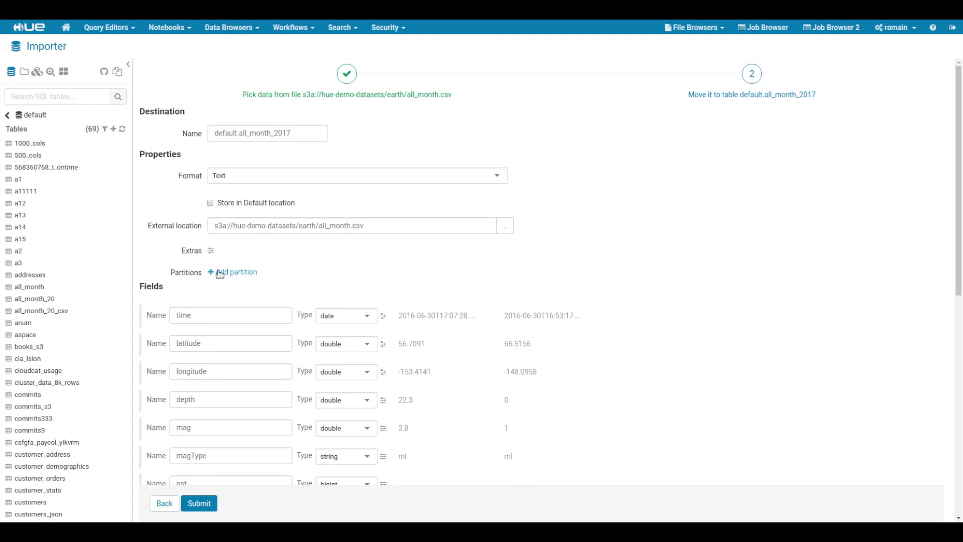
pyautogui.click(232, 271)
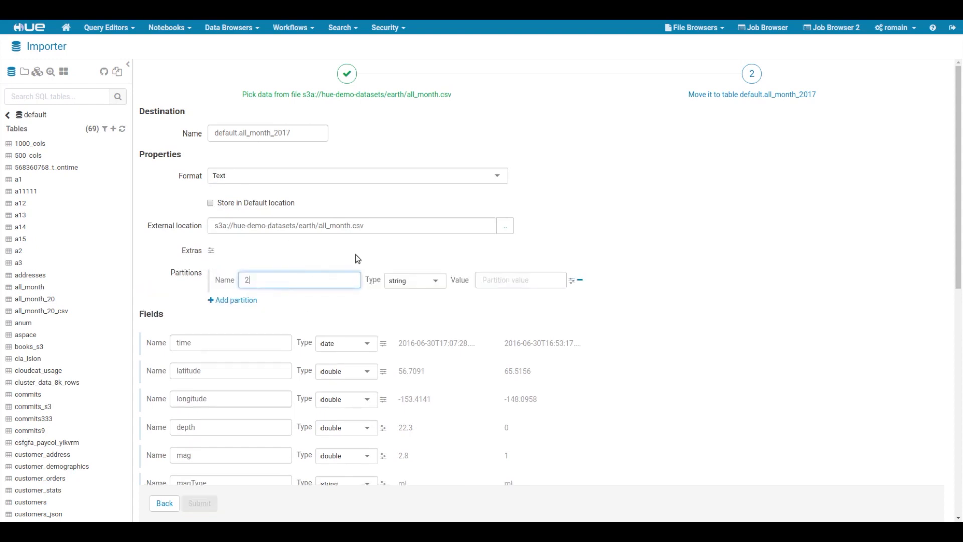
pyautogui.write('017')
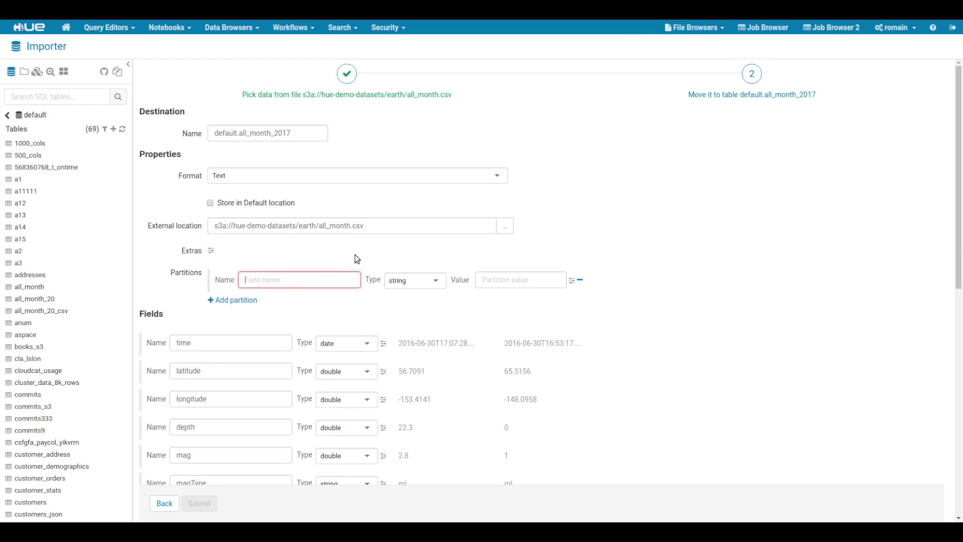
pyautogui.write('month')
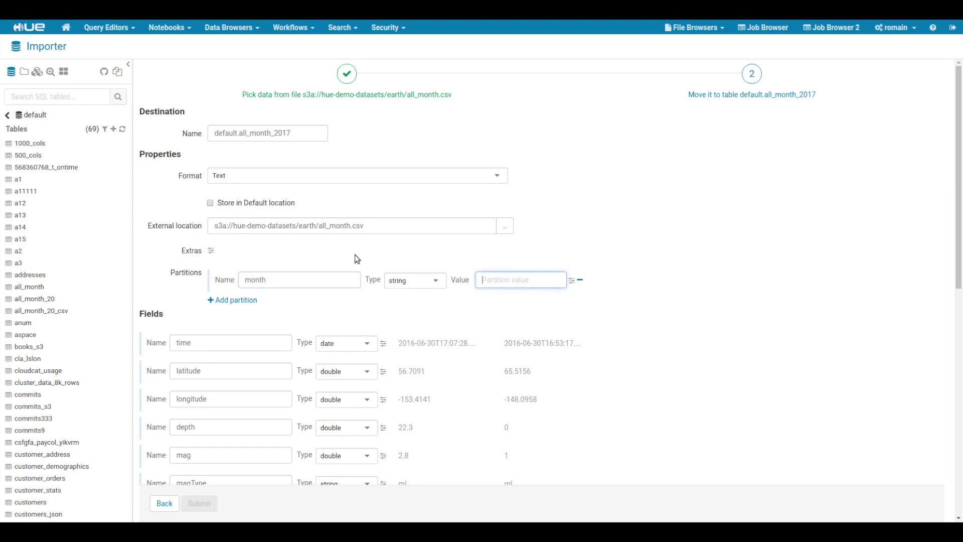
pyautogui.write('05')
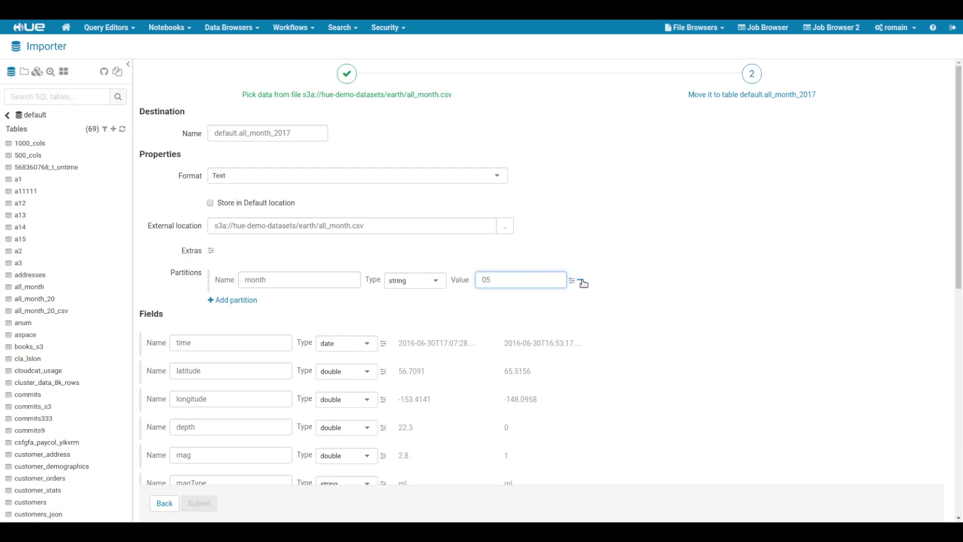
pyautogui.click(581, 282)
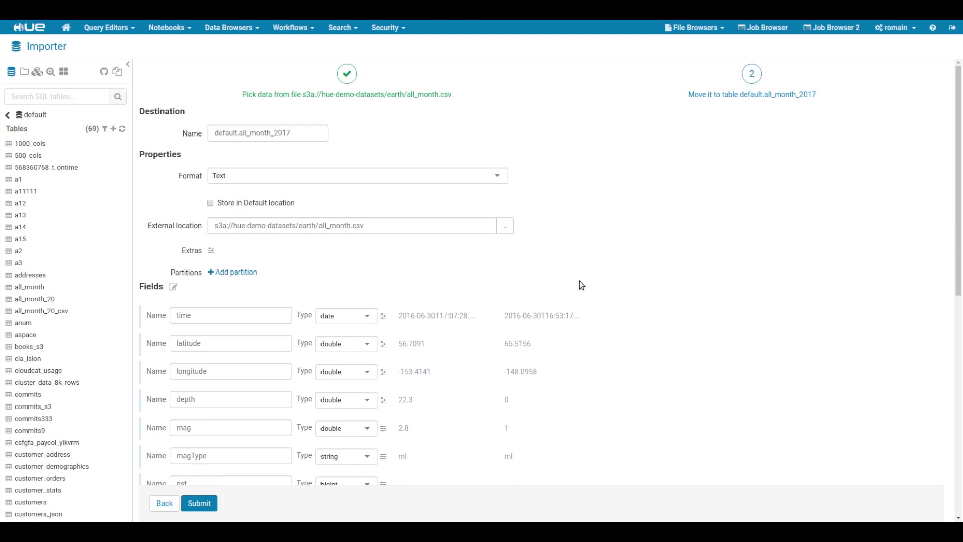
# Try array and then map as the data type for the place field
pyautogui.scroll(-3)
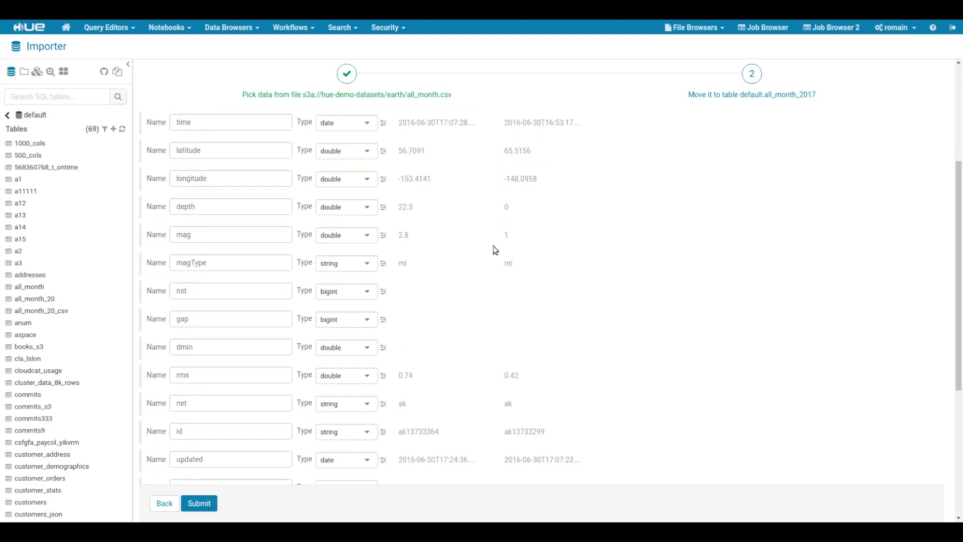
pyautogui.scroll(-3)
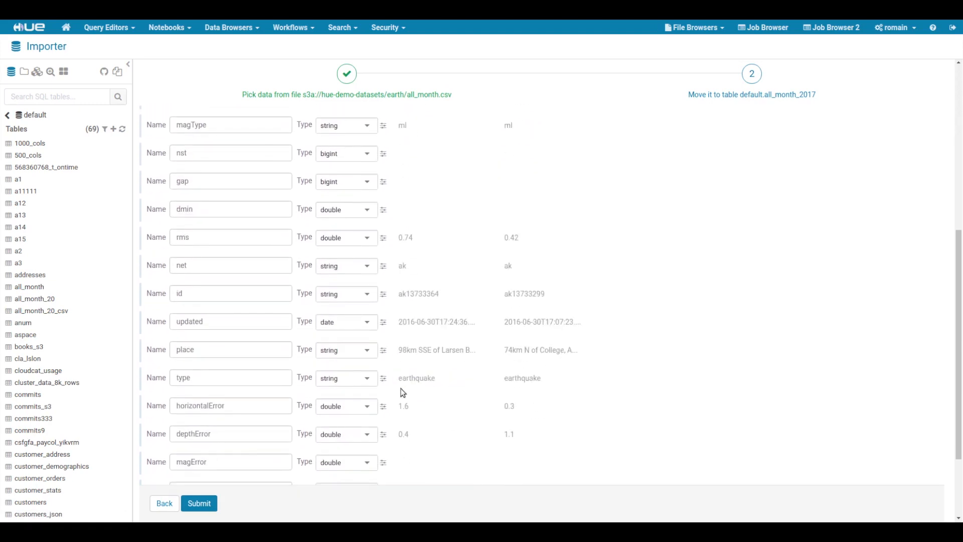
pyautogui.click(346, 350)
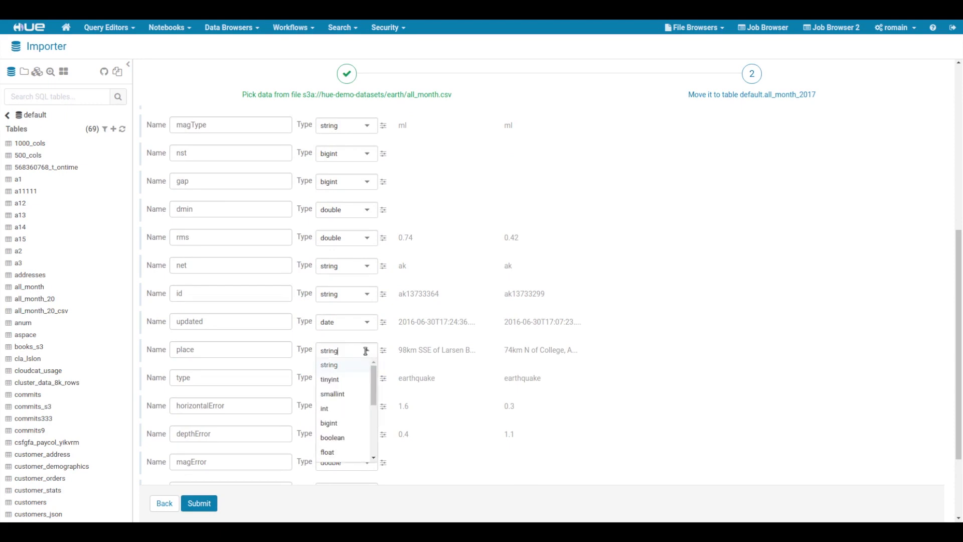
pyautogui.scroll(-3)
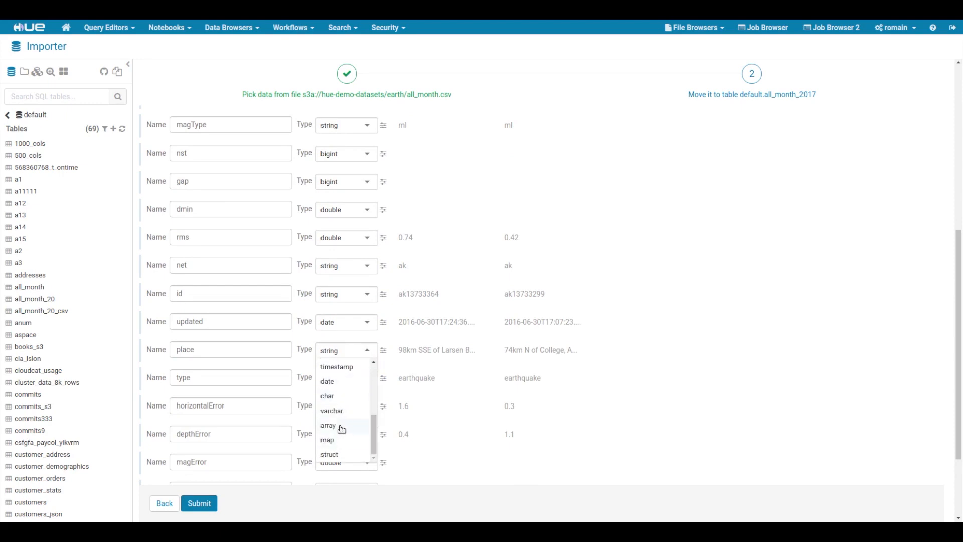
pyautogui.click(329, 425)
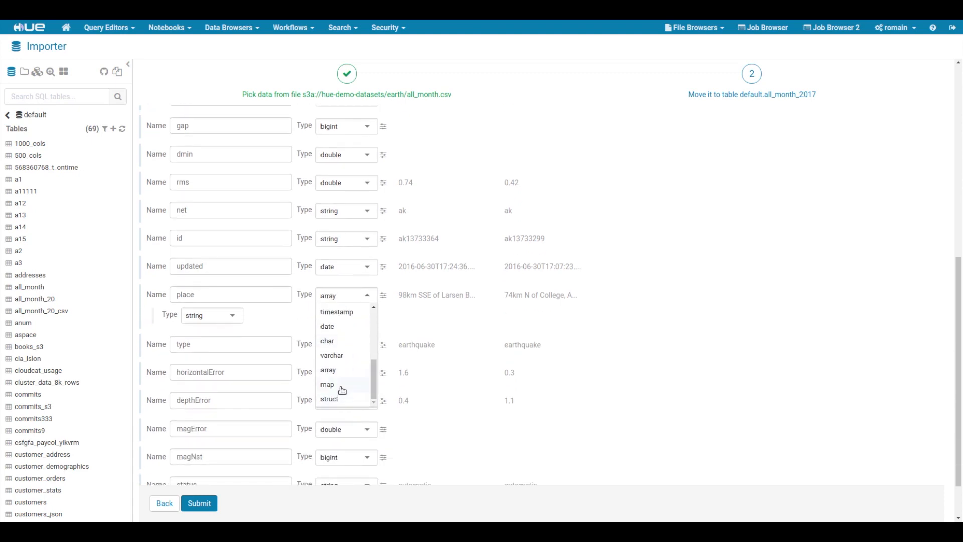
pyautogui.click(328, 384)
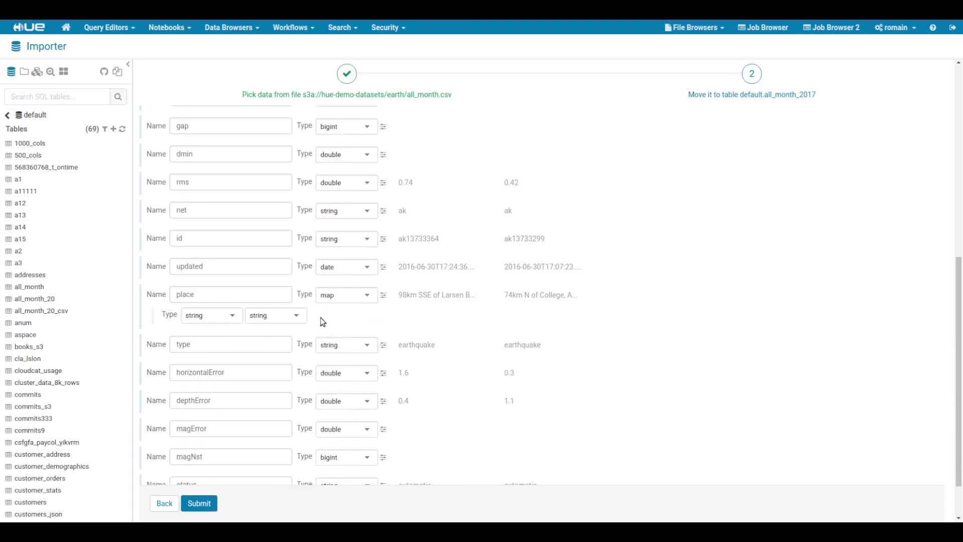
# Set array as the map value type, submit the import, and check the created table
pyautogui.click(275, 315)
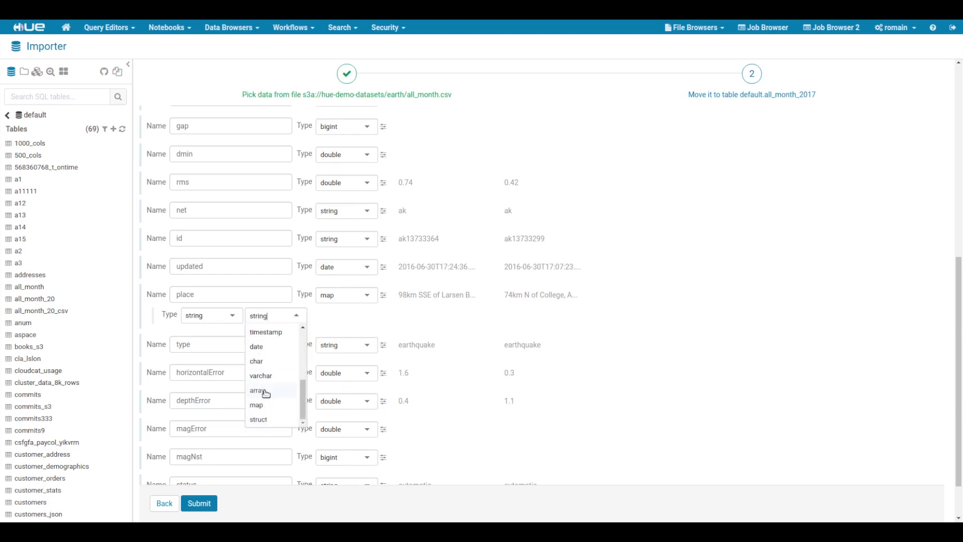
pyautogui.click(259, 390)
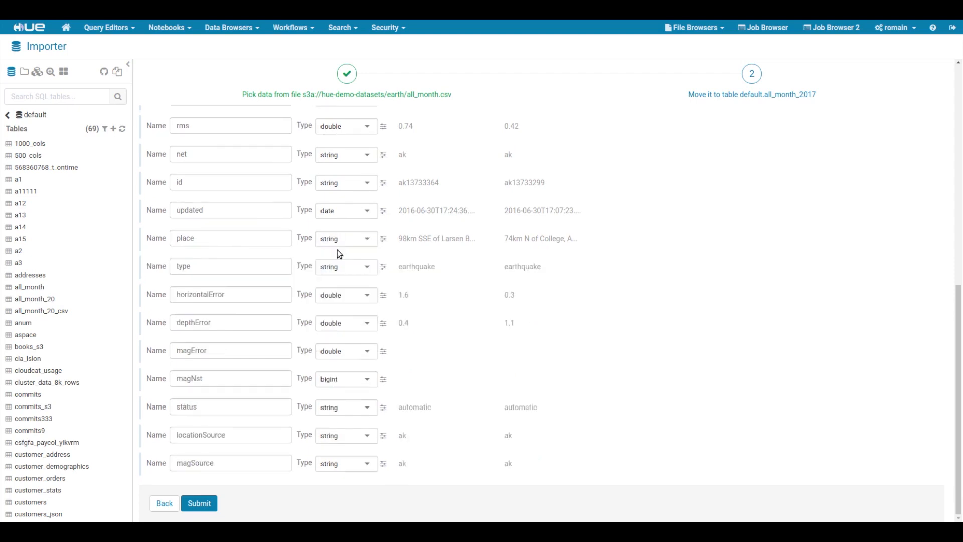
pyautogui.moveTo(449, 428)
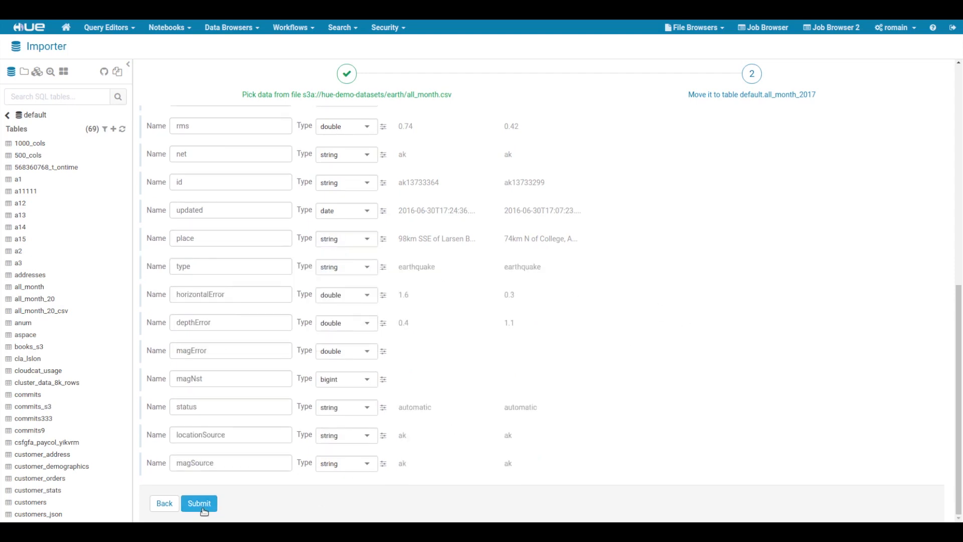
pyautogui.click(199, 503)
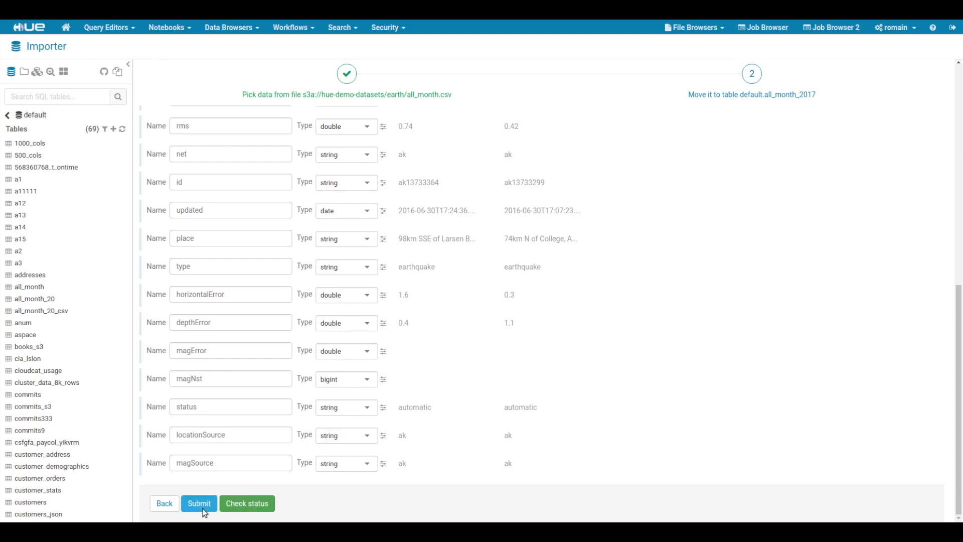
pyautogui.click(199, 503)
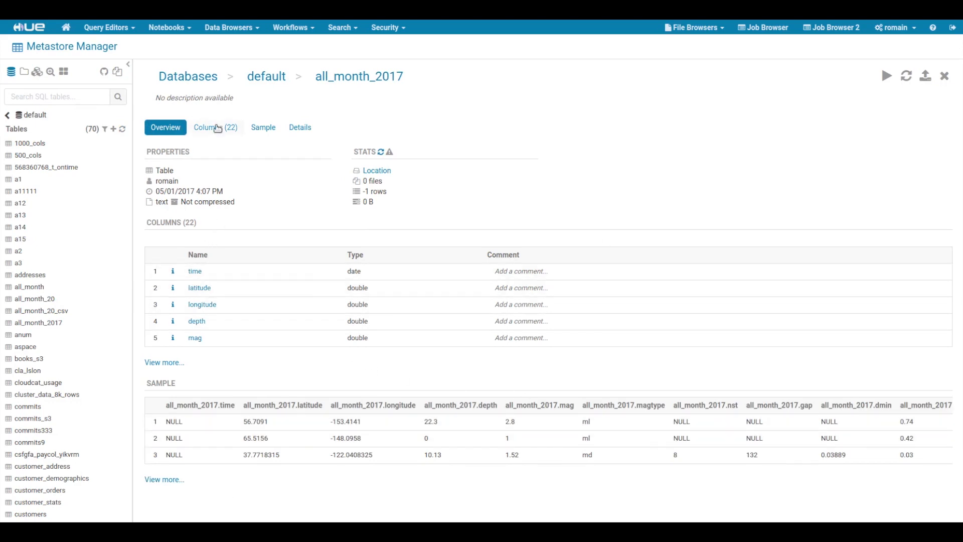
# View all_month_2017's 22 columns, its sample rows, and then its details
pyautogui.click(215, 127)
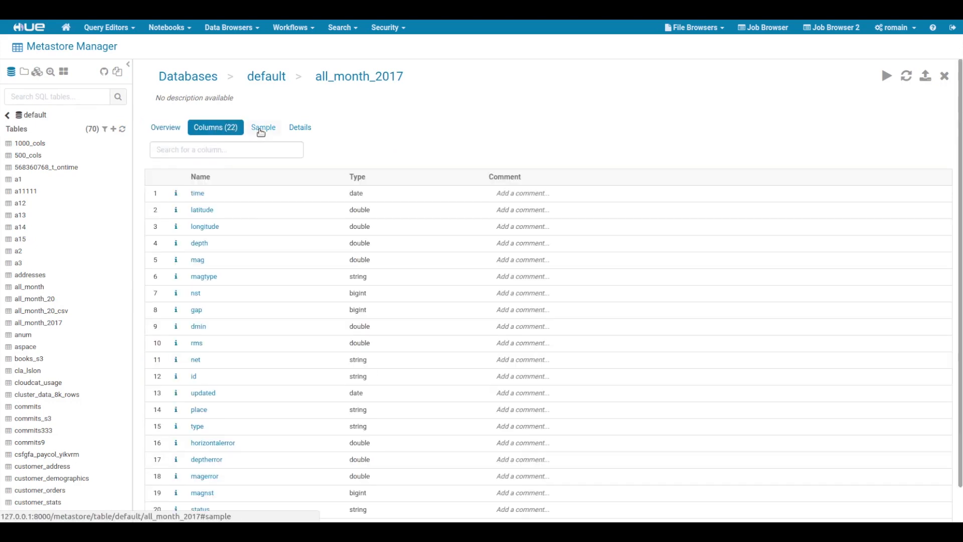
pyautogui.click(263, 127)
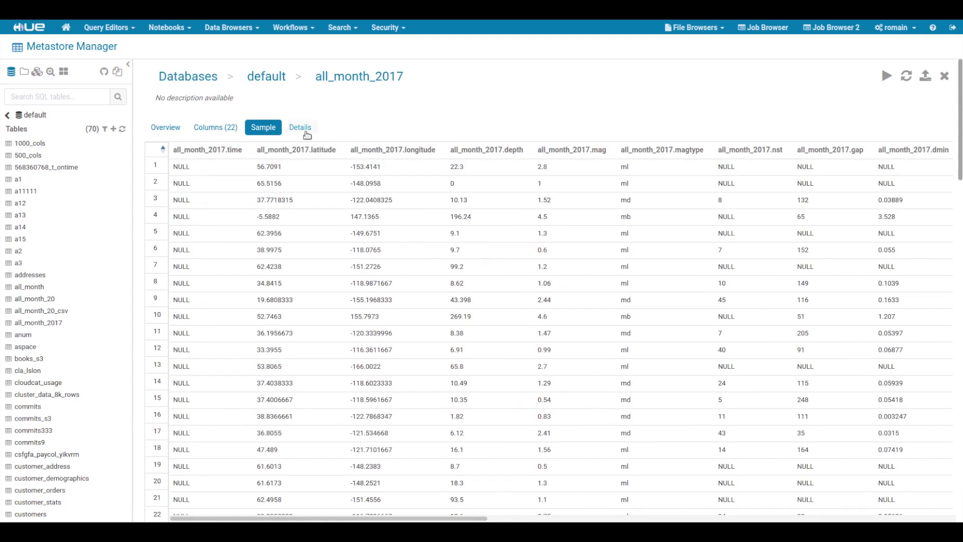
pyautogui.click(300, 127)
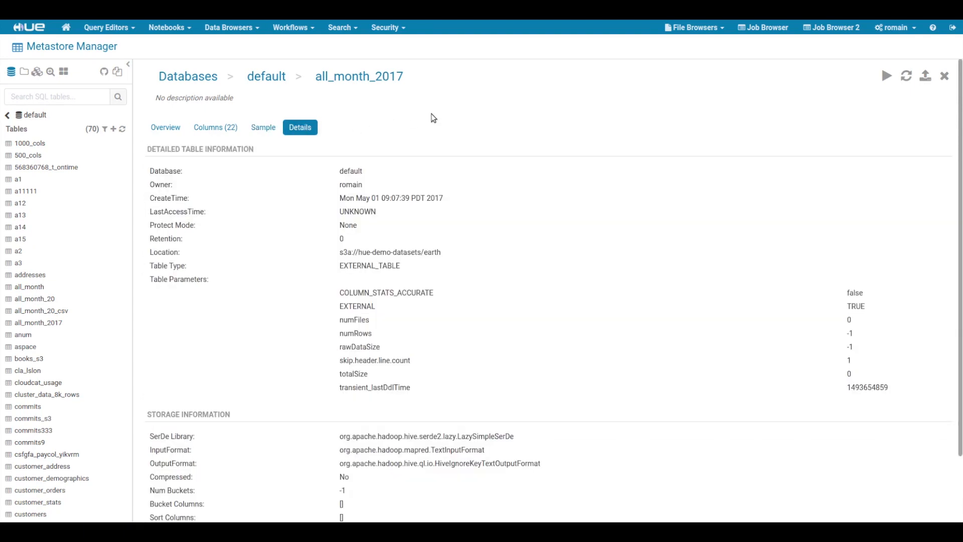
pyautogui.moveTo(885, 75)
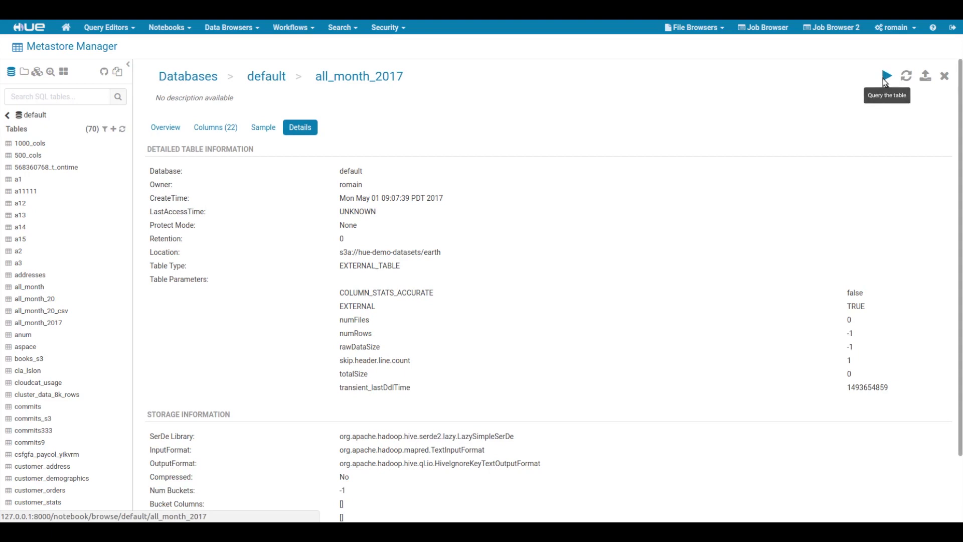
# Run SELECT * FROM default.all_month_2017 LIMIT 100 and view the results
pyautogui.click(886, 76)
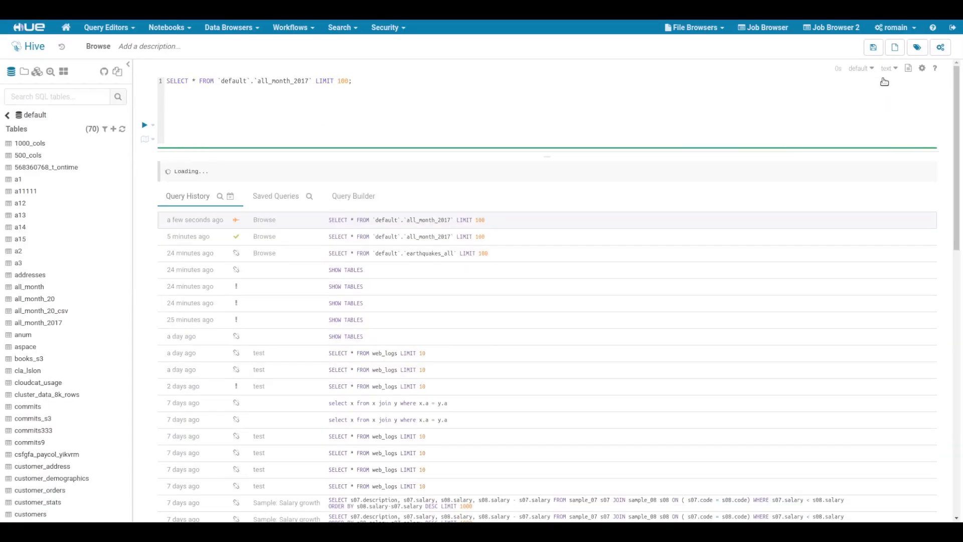
pyautogui.click(145, 125)
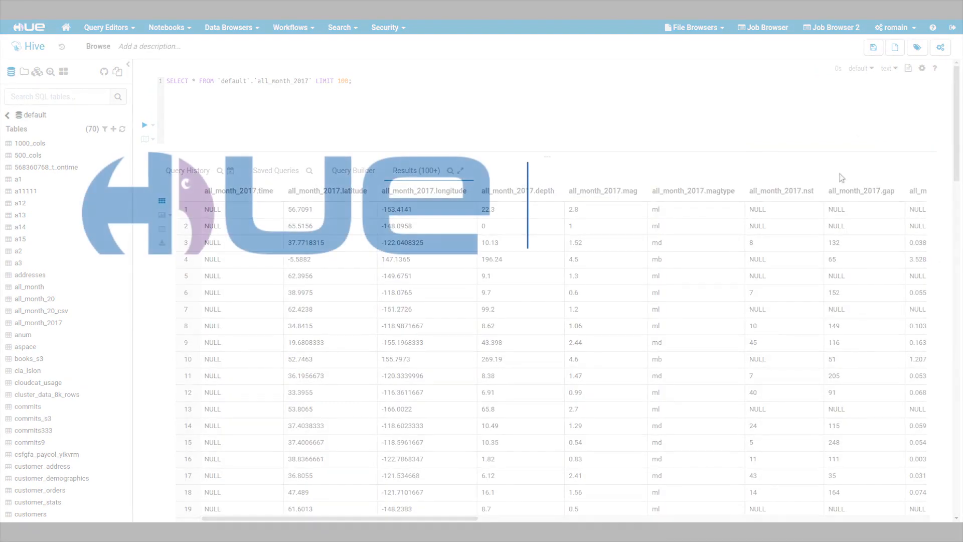